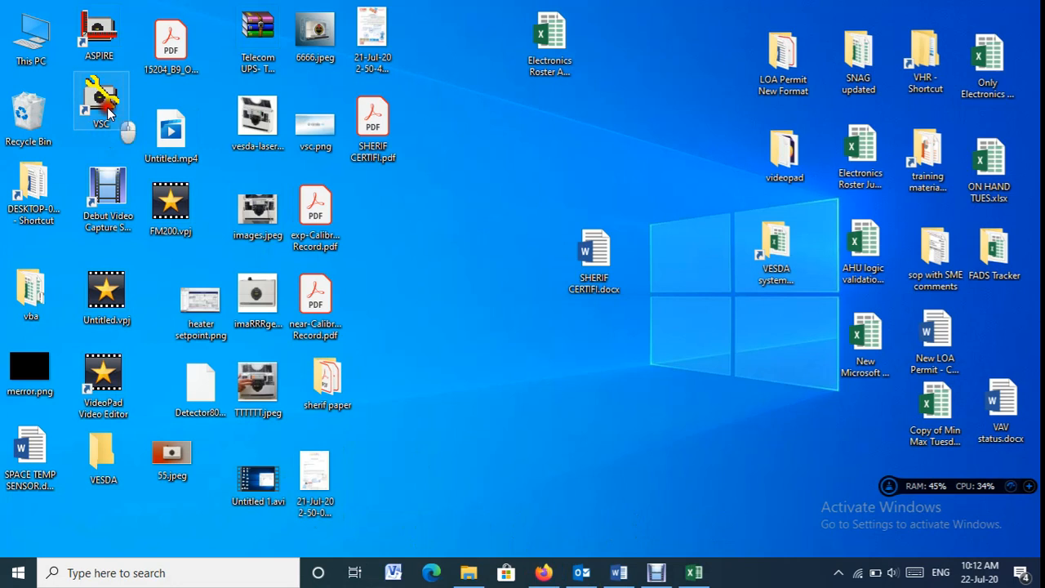
- Launch Xtralis VSC maximized and connect to VESDAnet on COM5
double_click(101, 100)
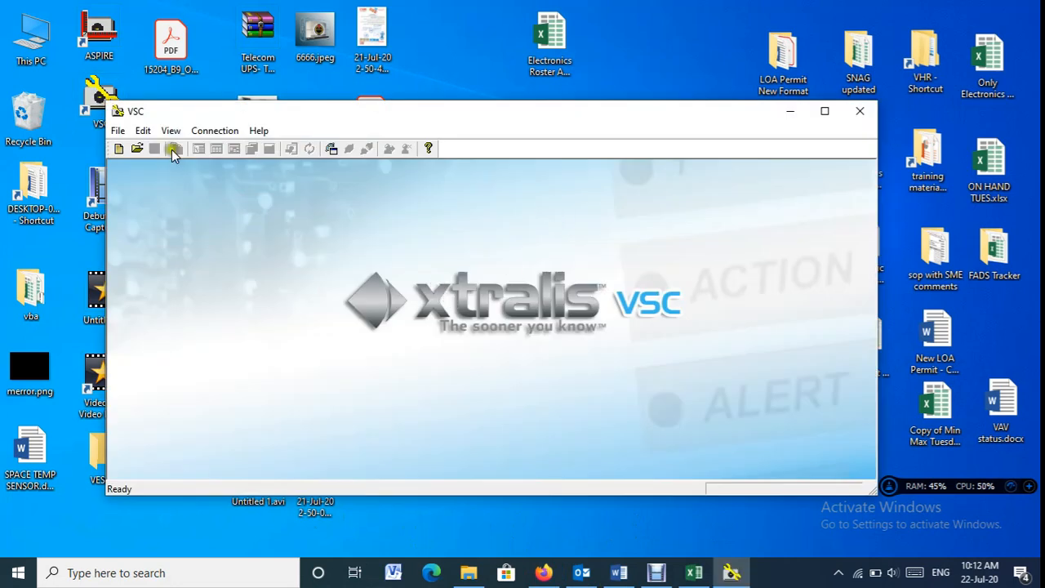
click(824, 110)
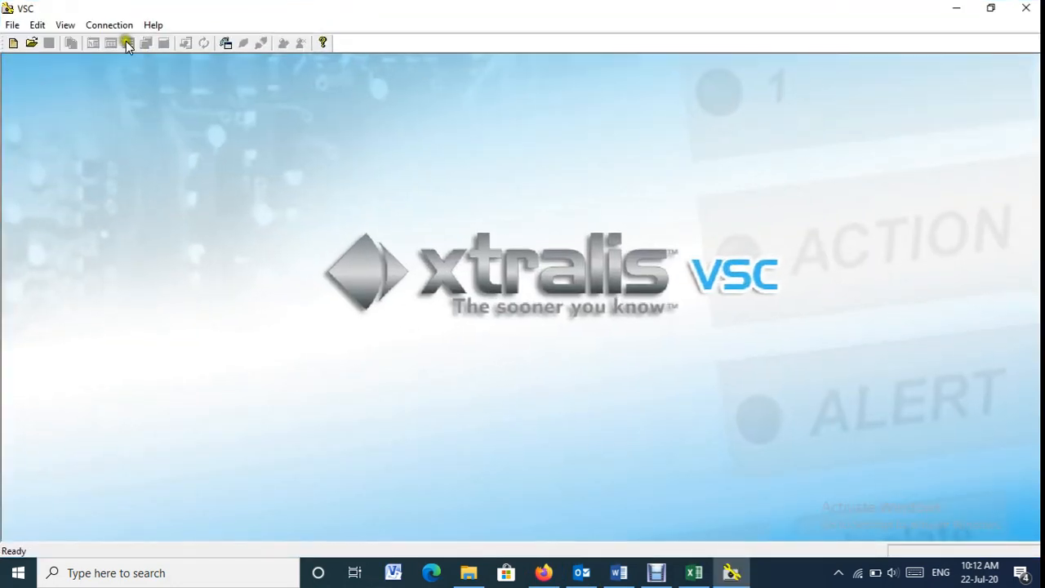
click(109, 25)
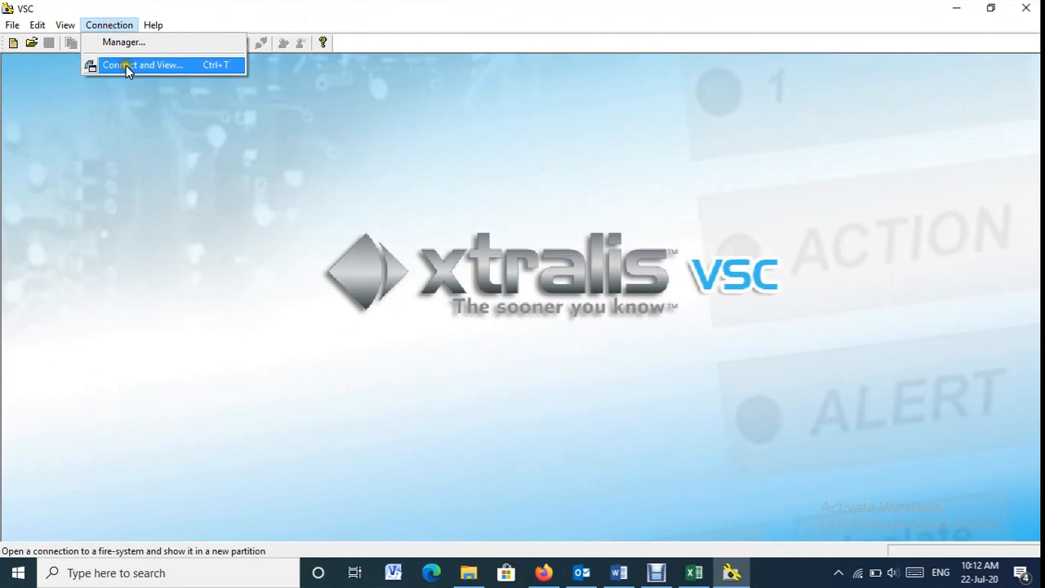
click(142, 64)
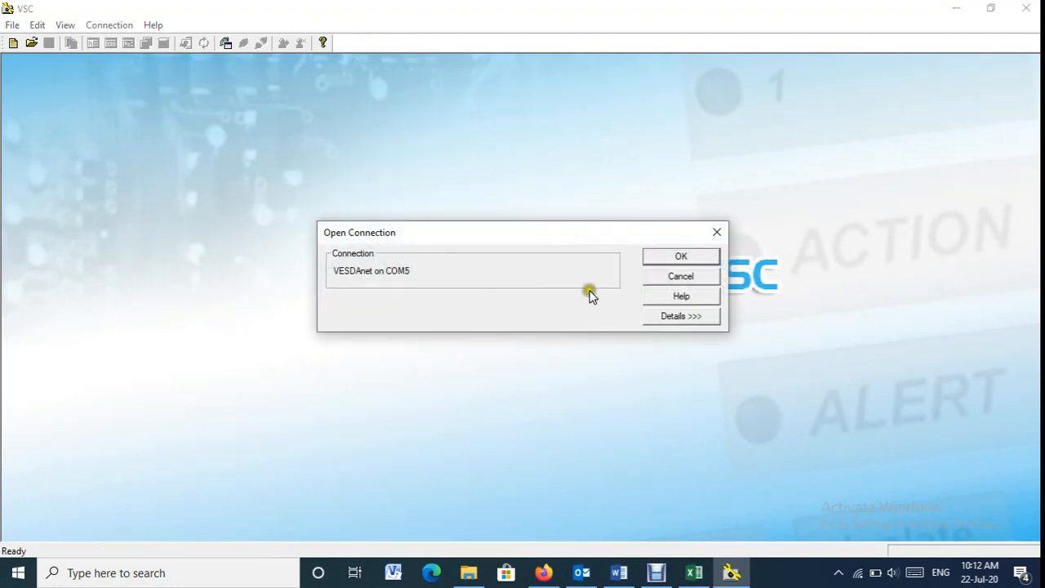
click(681, 256)
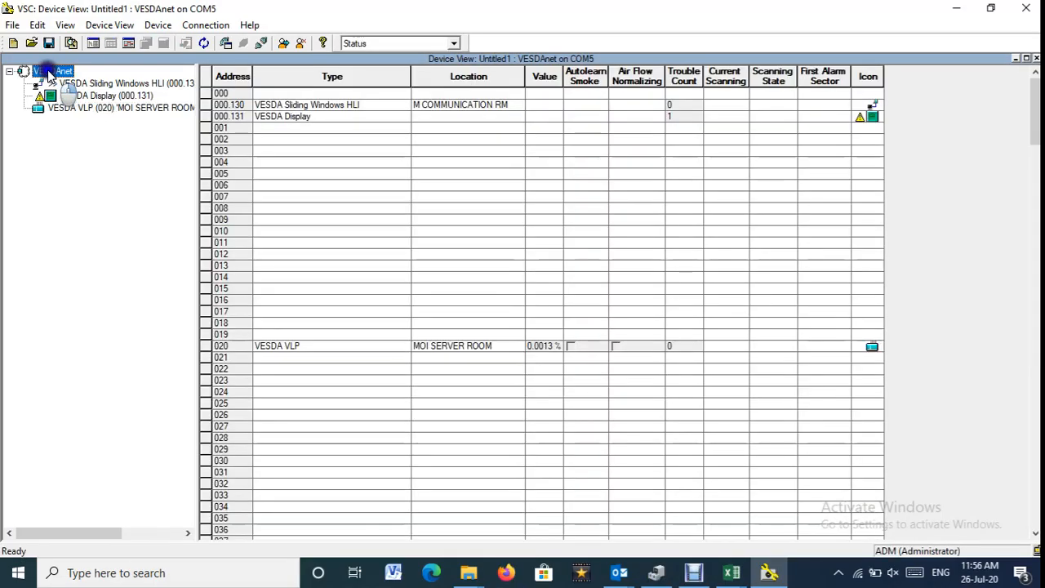
- Set the system date and time from Computer Time, then open the VESDA VLP detector
click(158, 24)
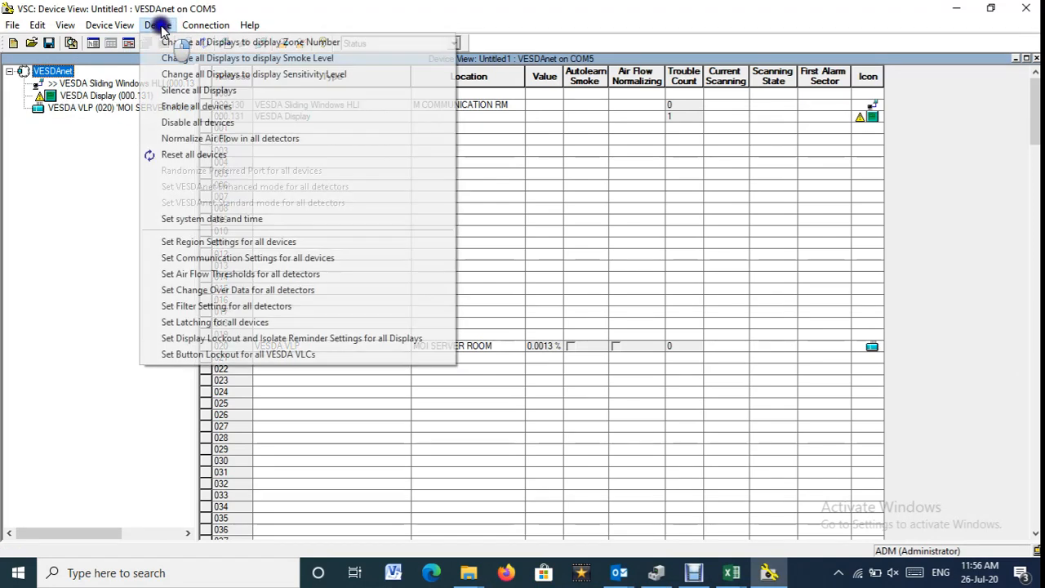
mouse_move(212, 218)
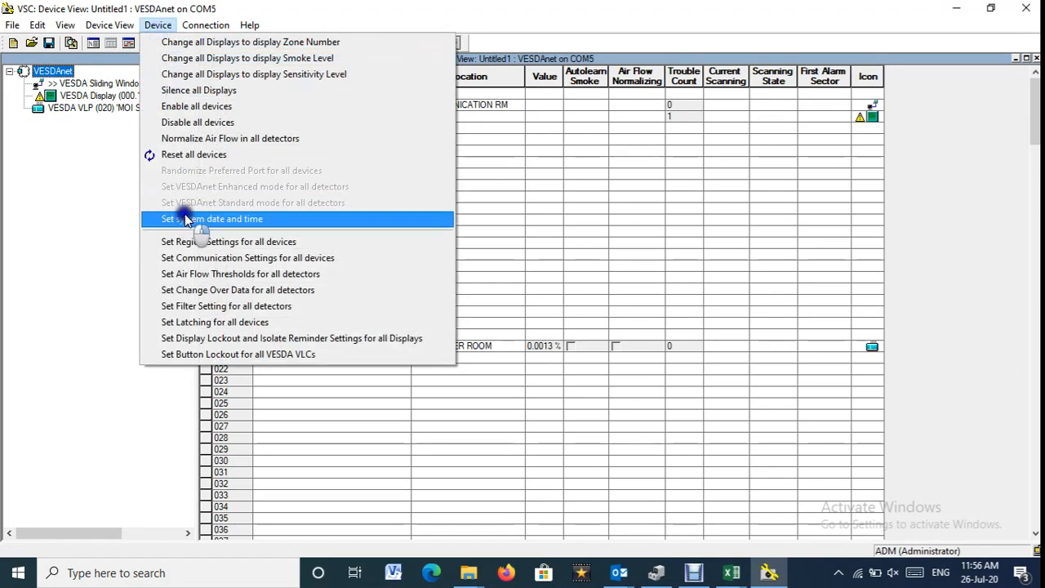
click(213, 218)
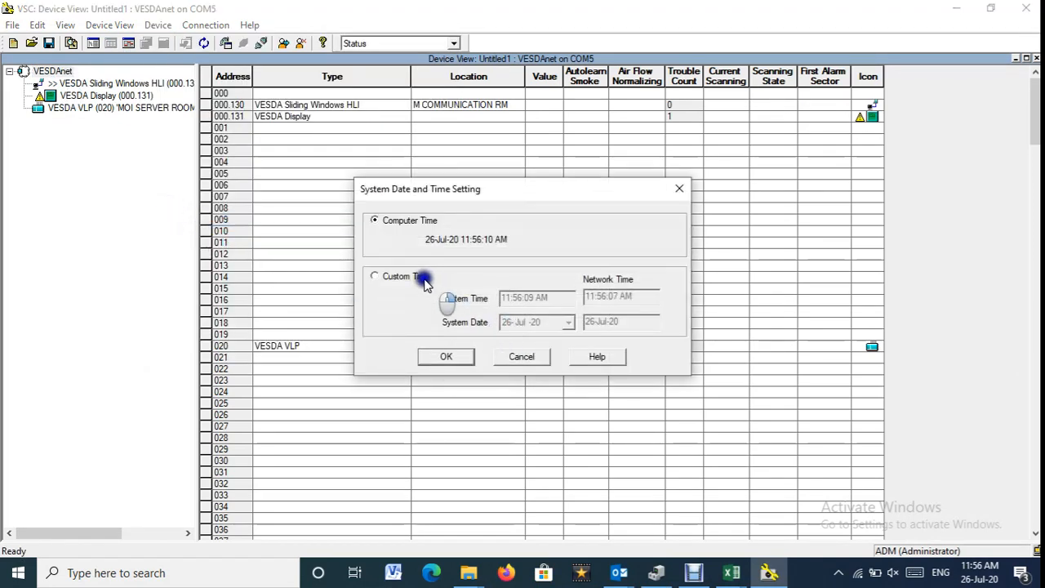
click(375, 220)
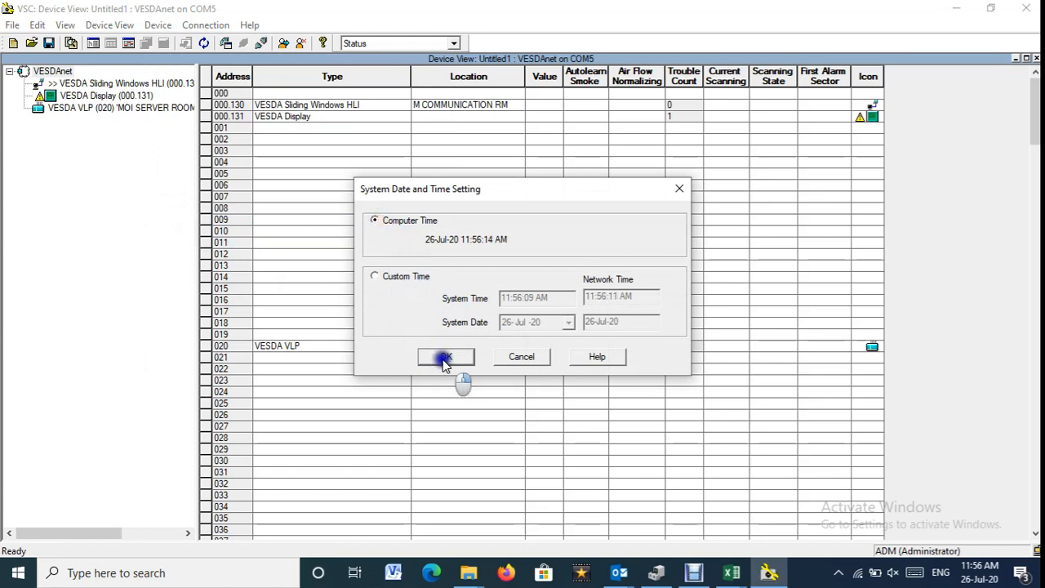
click(445, 357)
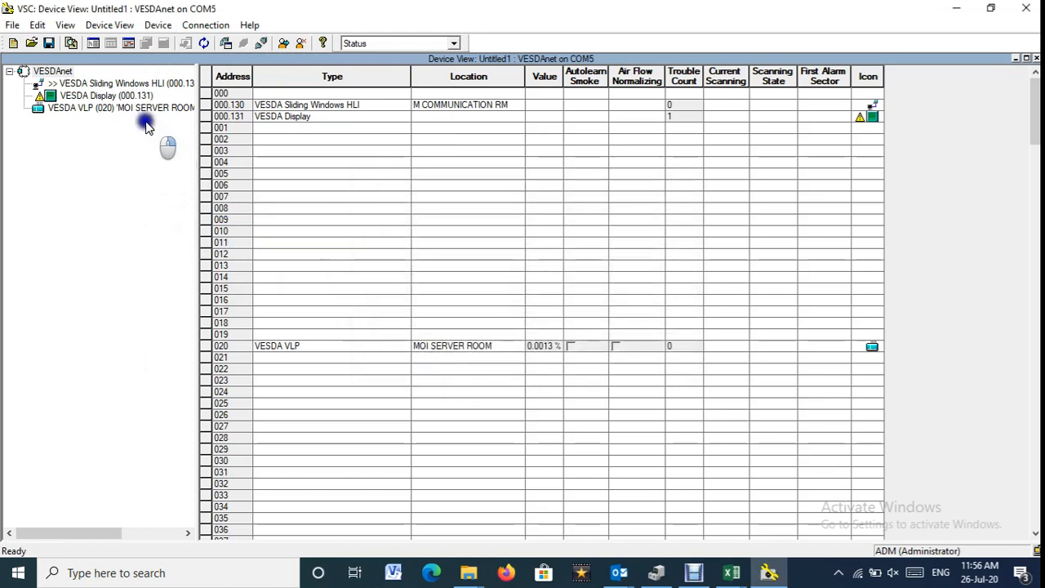
double_click(120, 107)
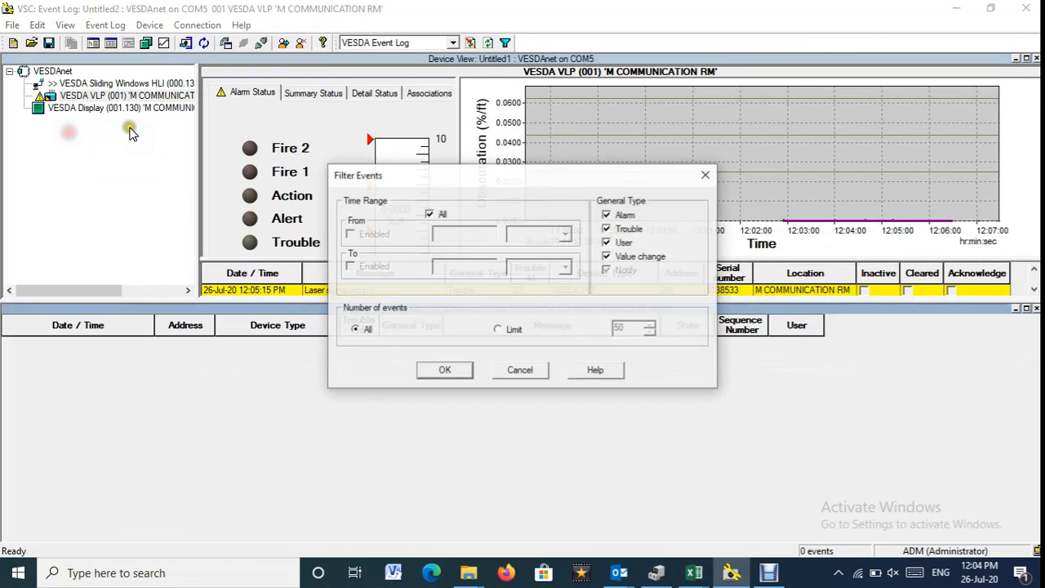
- Filter the event log from 1 May 2019 to 26 July 2020 instead of all events
click(429, 213)
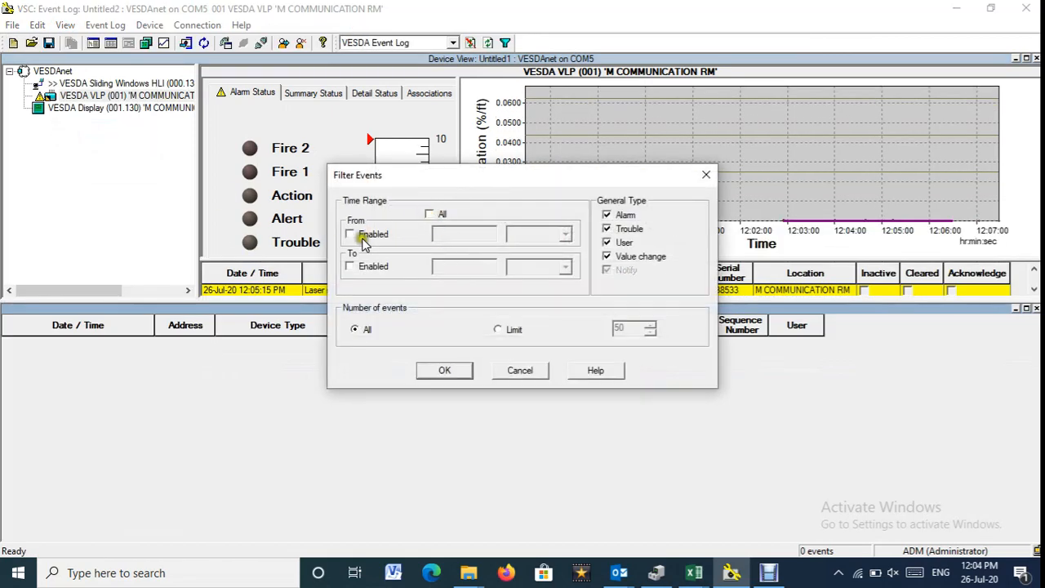
click(350, 235)
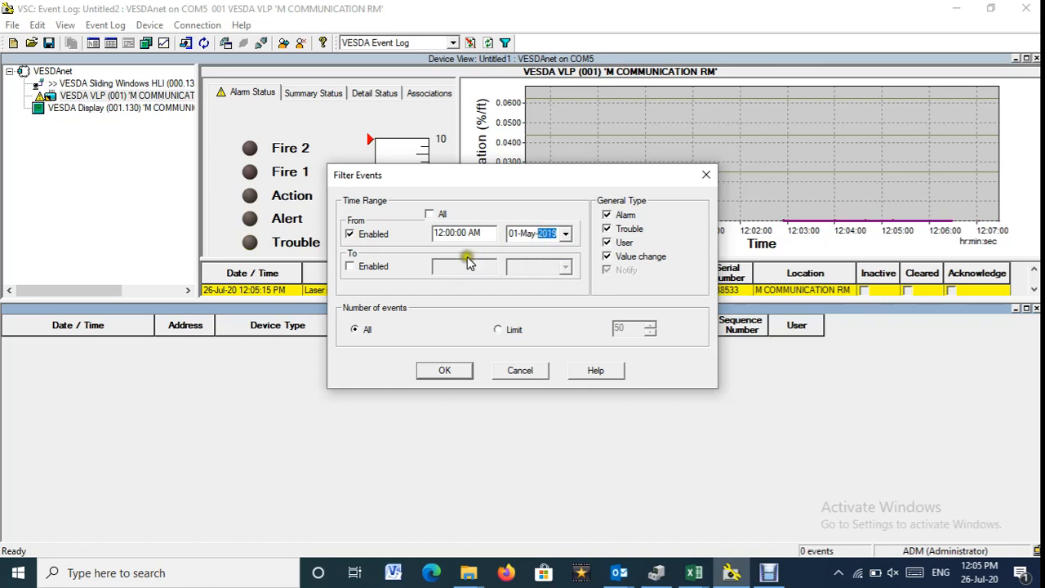
click(351, 267)
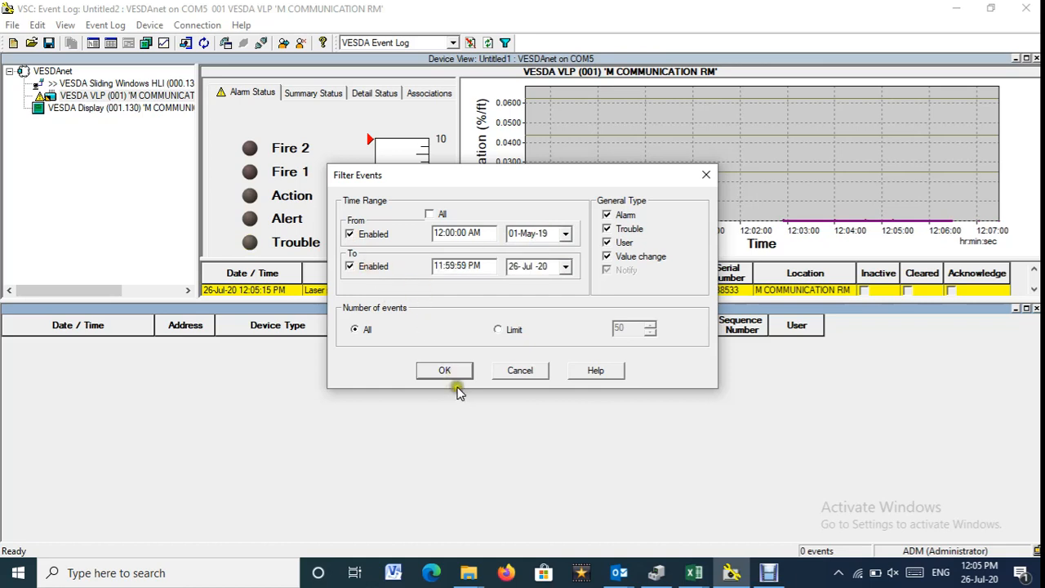
click(444, 370)
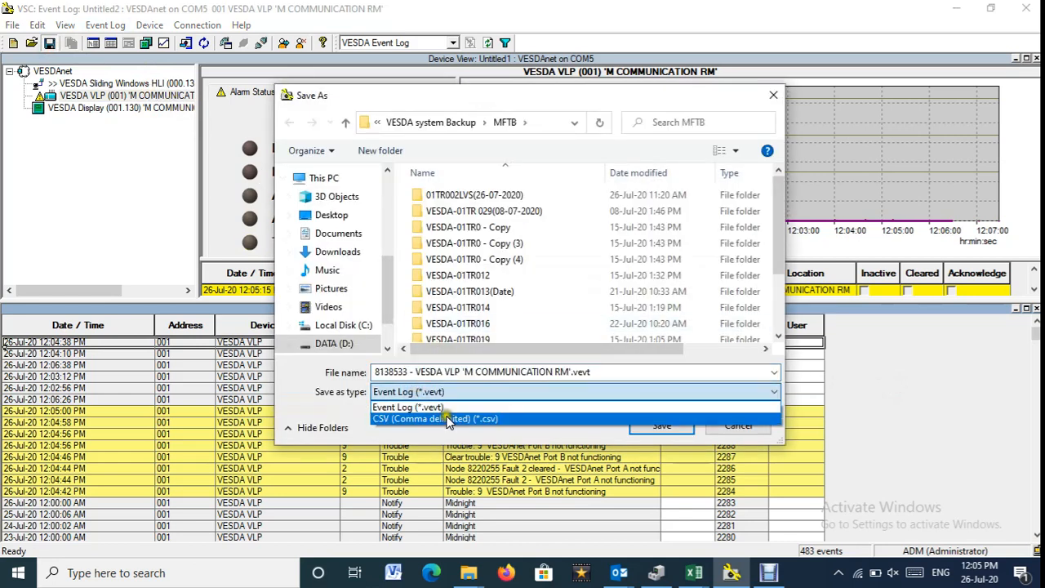
click(435, 418)
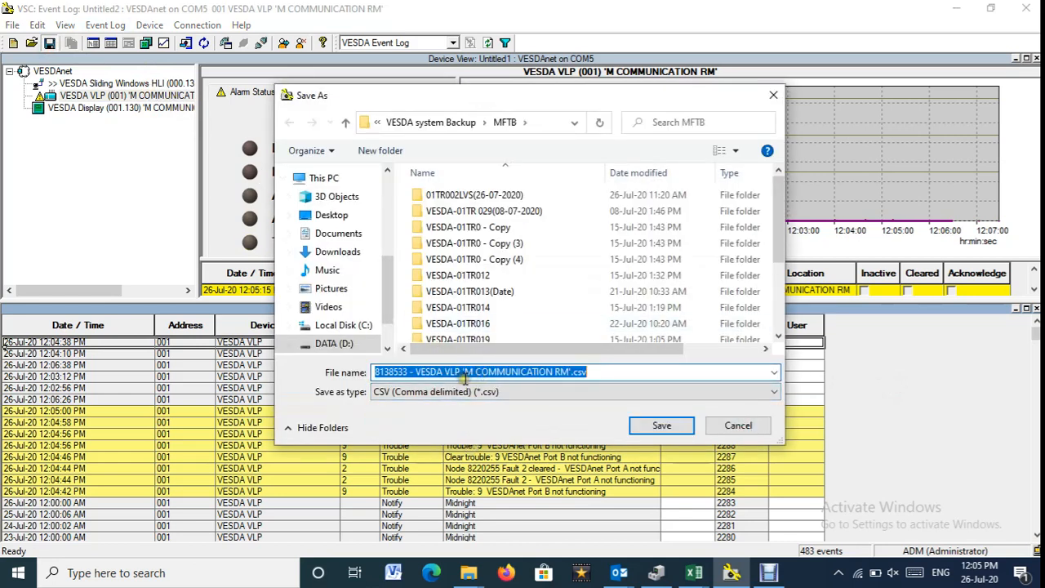
text(01TR016)
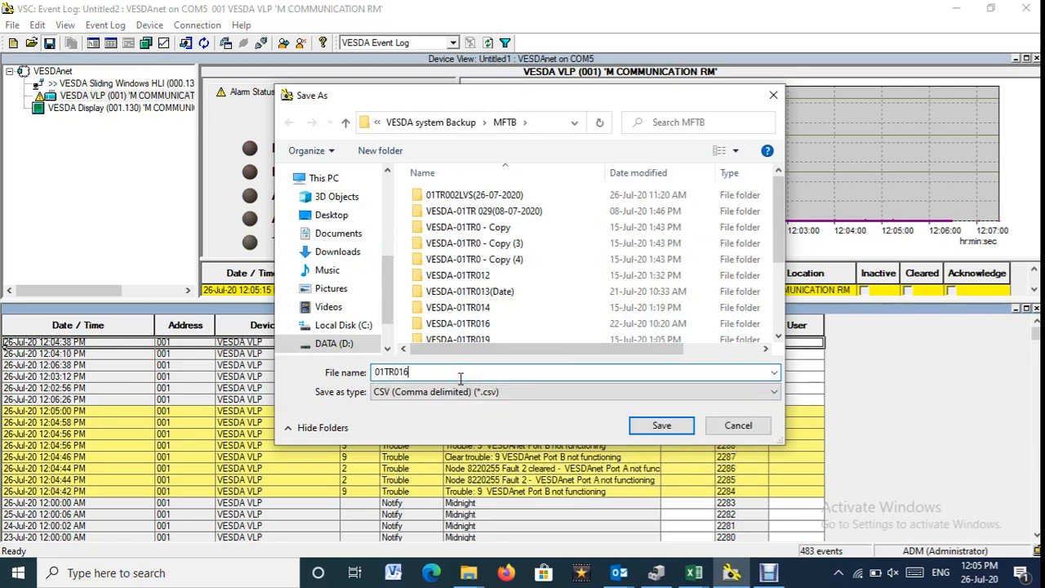
text((26-07-2020)
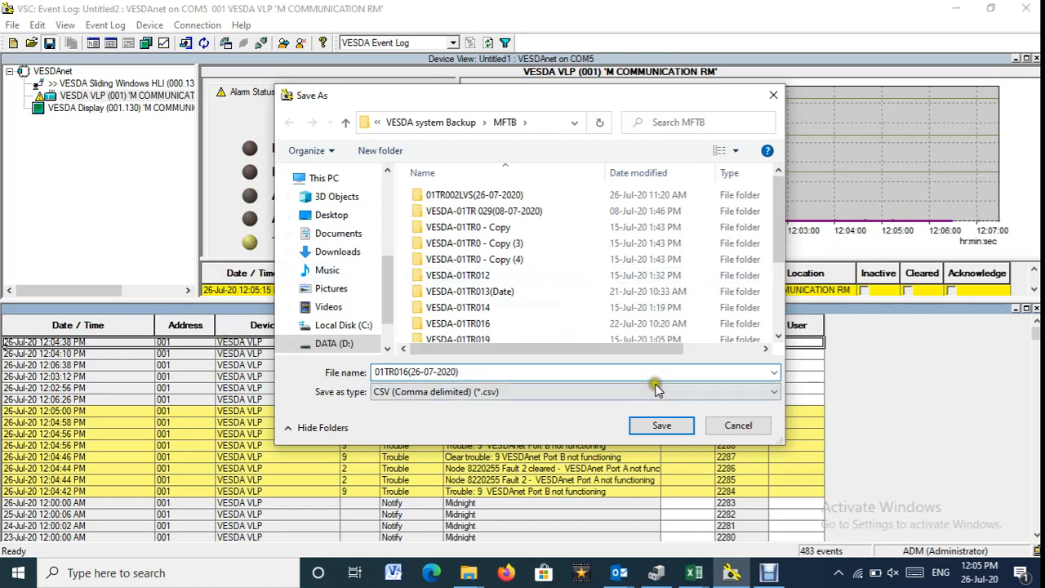
click(458, 323)
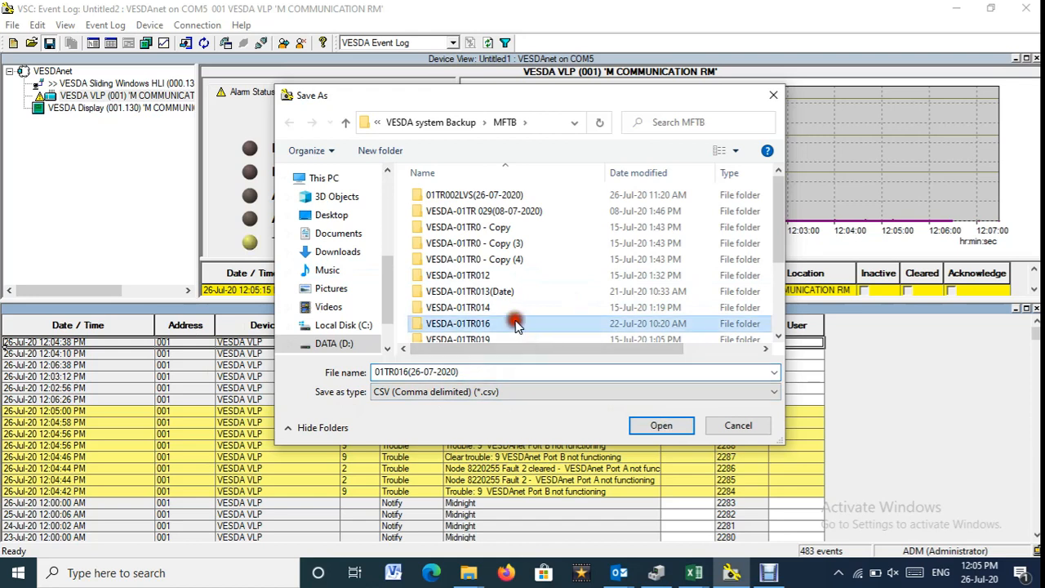
double_click(457, 323)
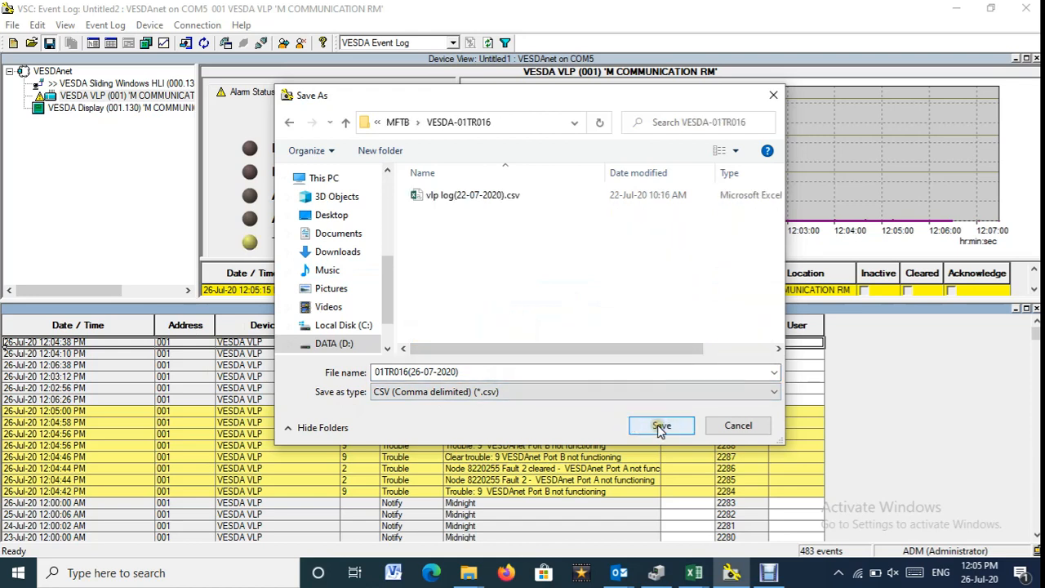
click(660, 426)
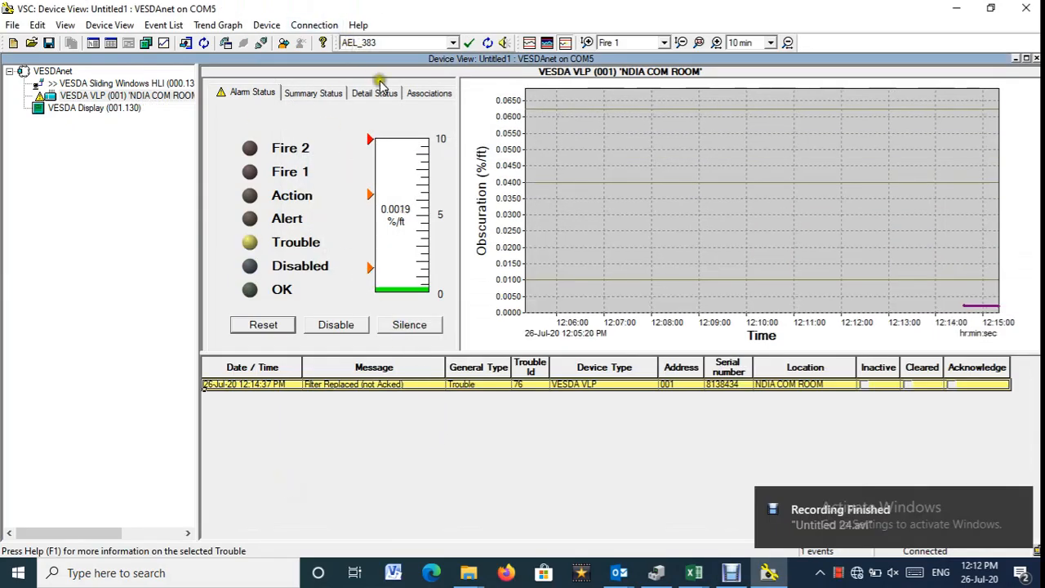
- Show the Detail Status tab and scroll down to the Air Flow readings
click(374, 92)
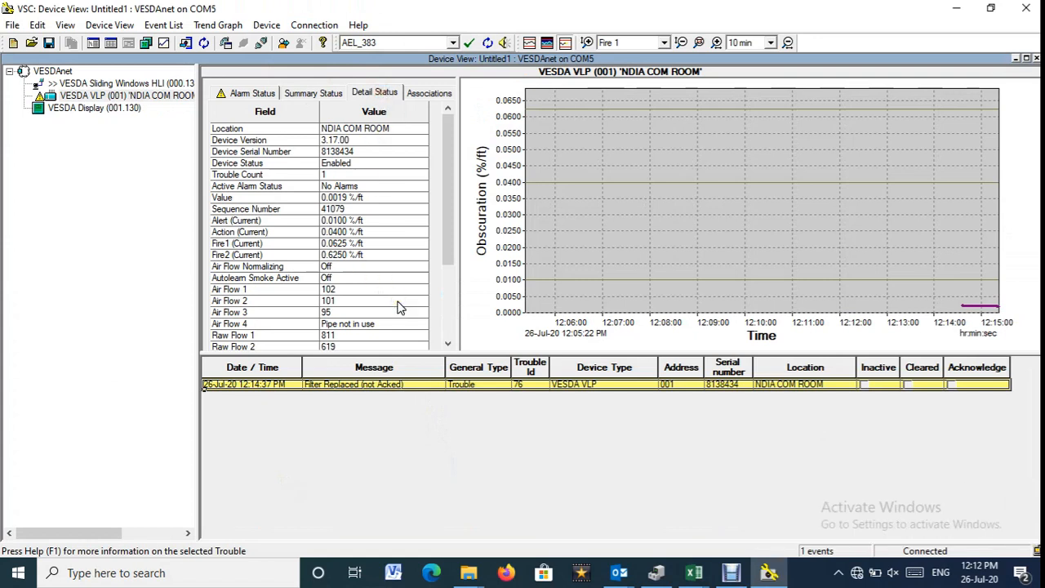
scroll(down, 3)
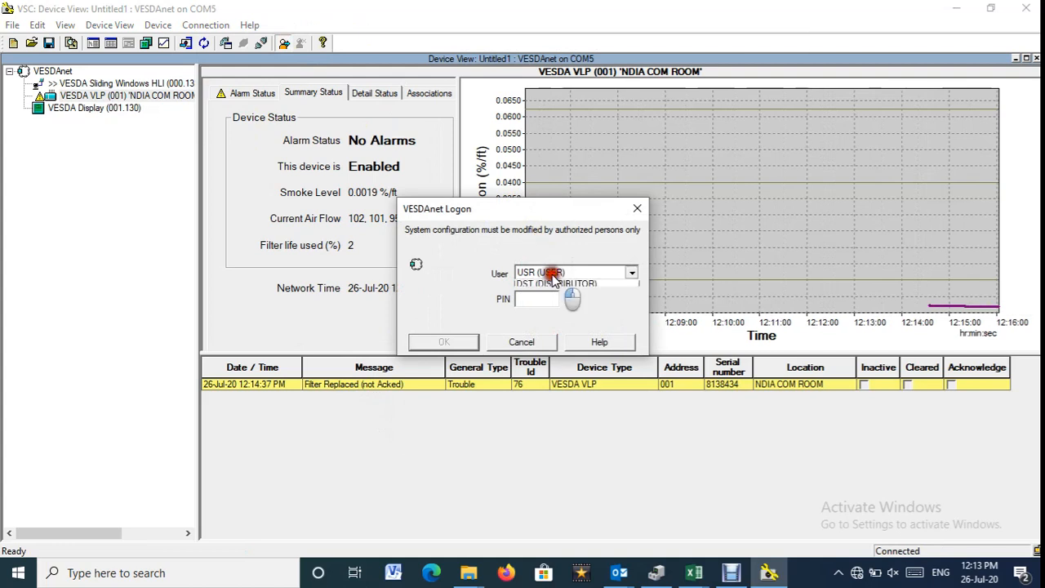
click(563, 272)
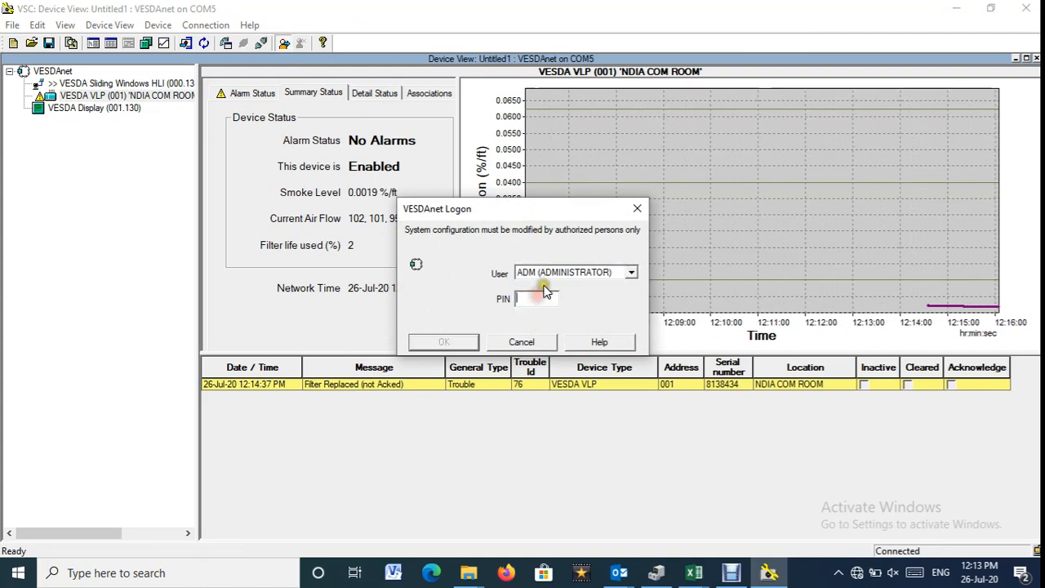
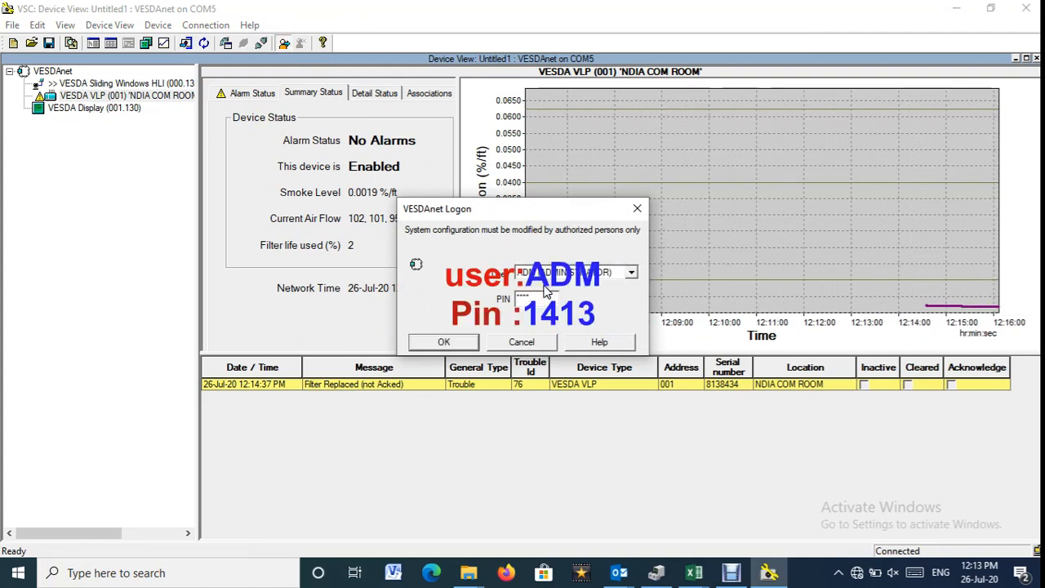
click(443, 341)
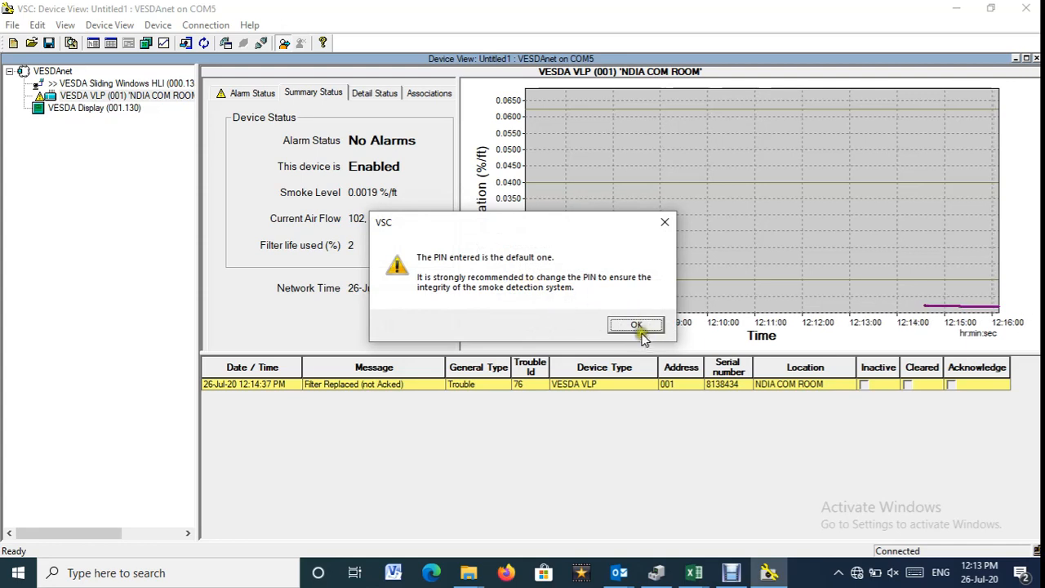
click(636, 324)
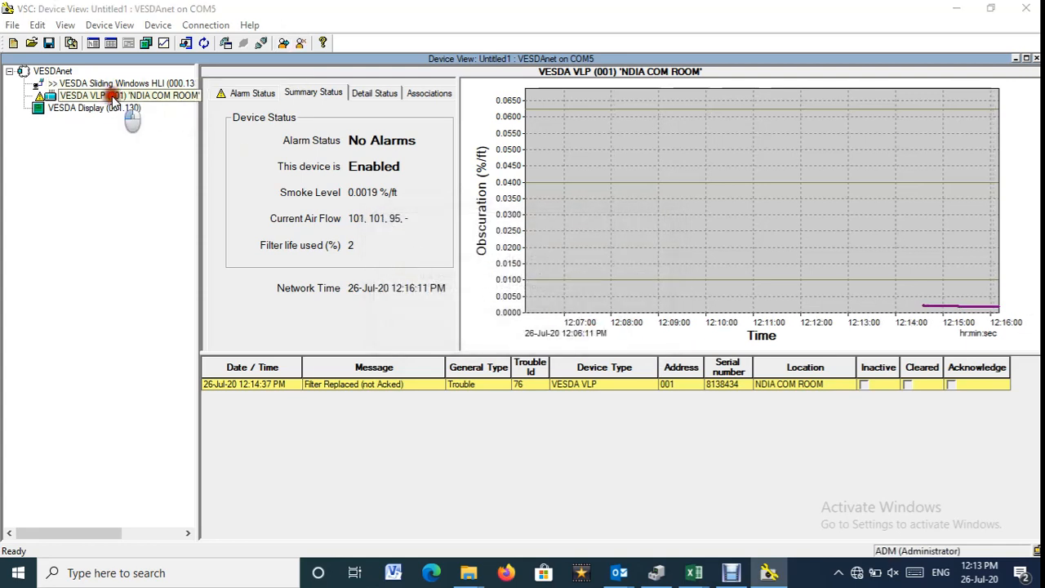
- Set the VESDA VLP's filter service interval to 730 days
double_click(126, 95)
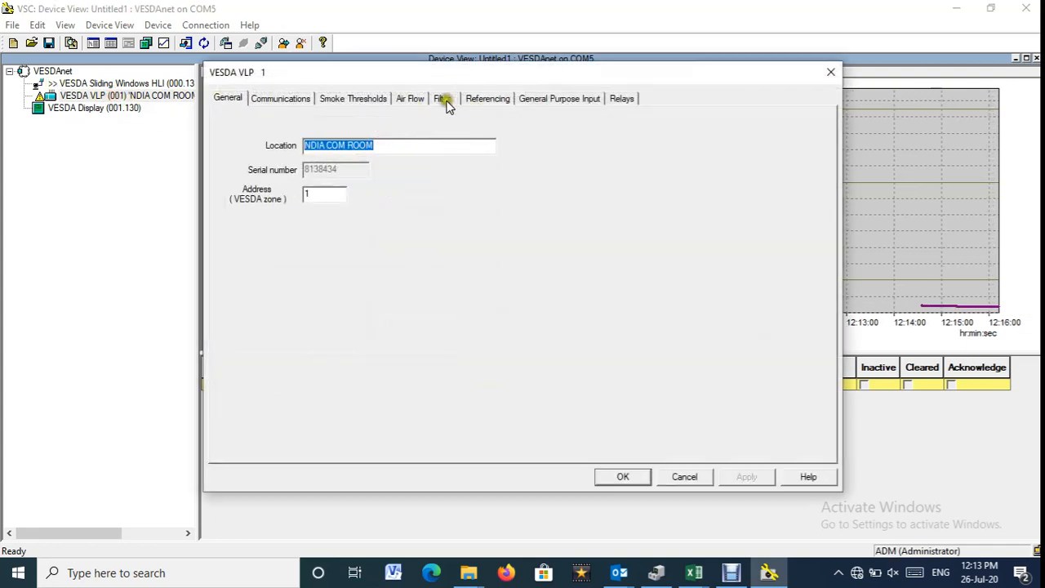
click(441, 98)
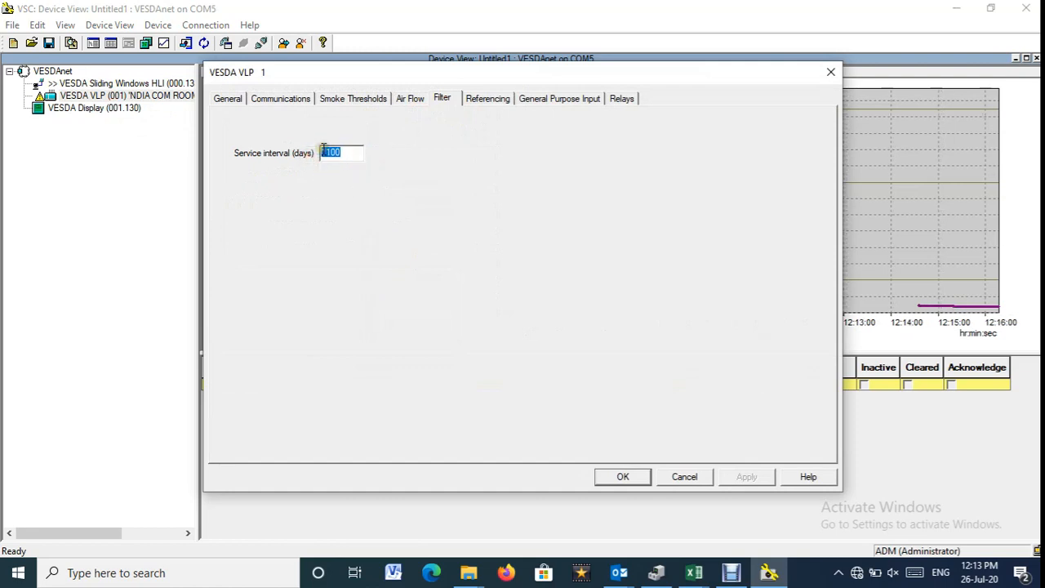
text(730)
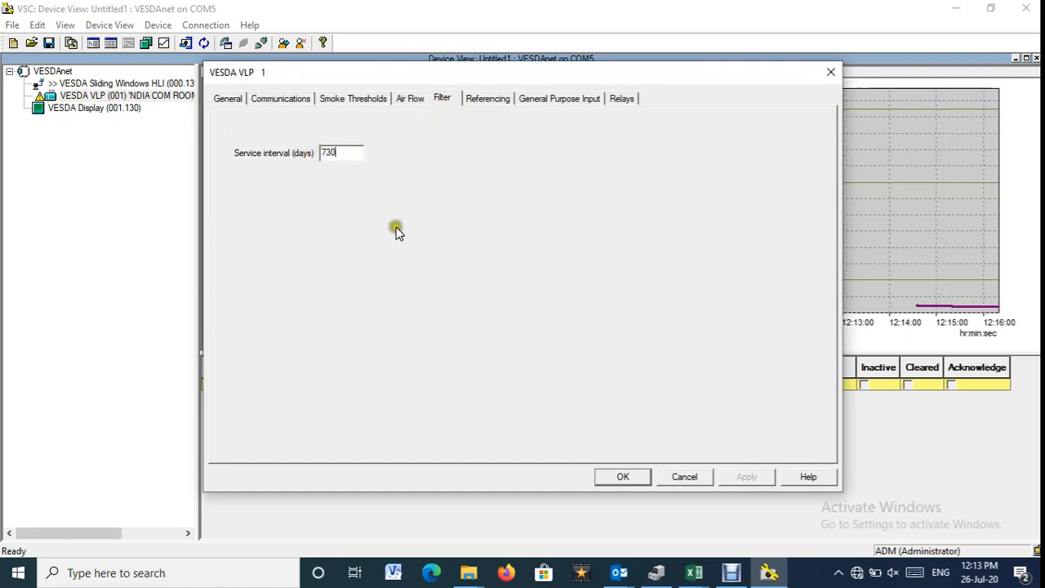
click(622, 476)
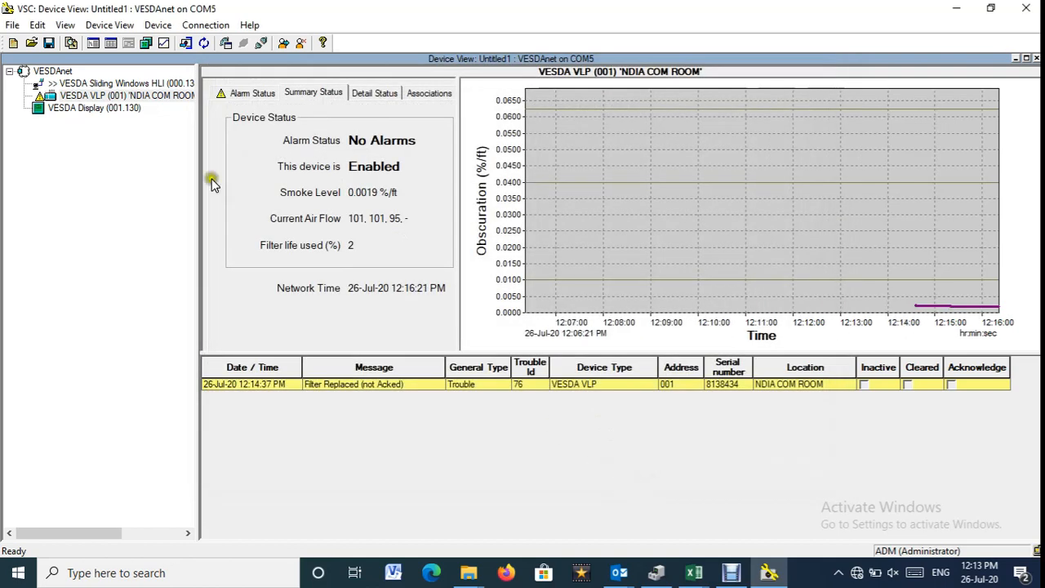
- Register a New Filter Inserted via Device > Filter Insertion
click(158, 25)
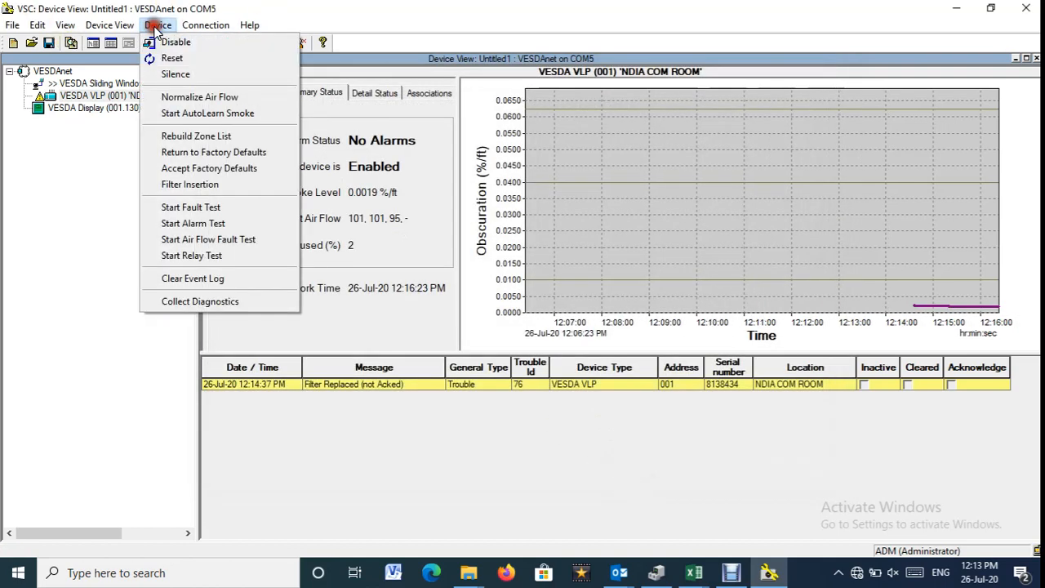
mouse_move(190, 184)
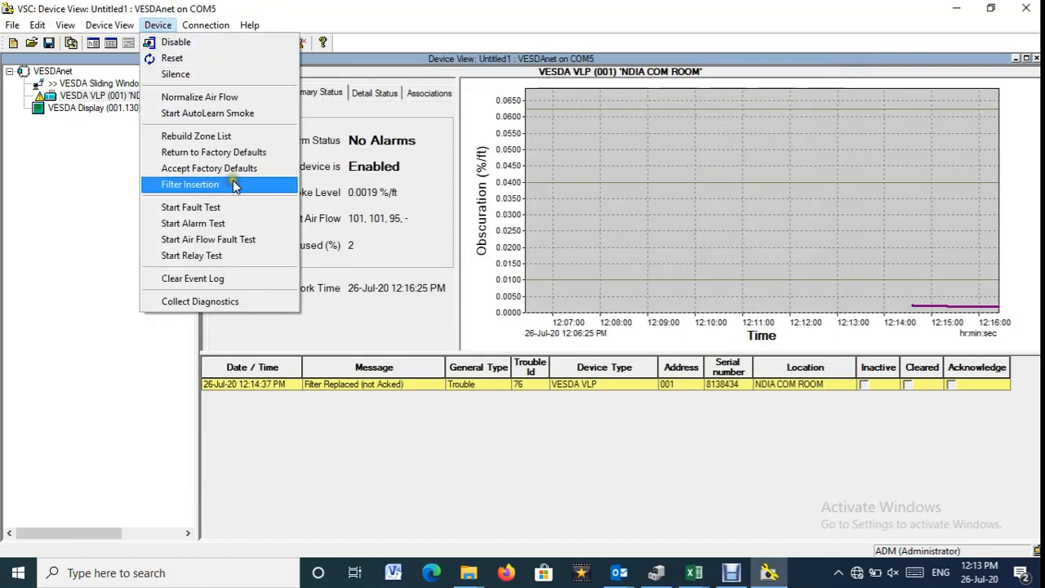
mouse_move(190, 207)
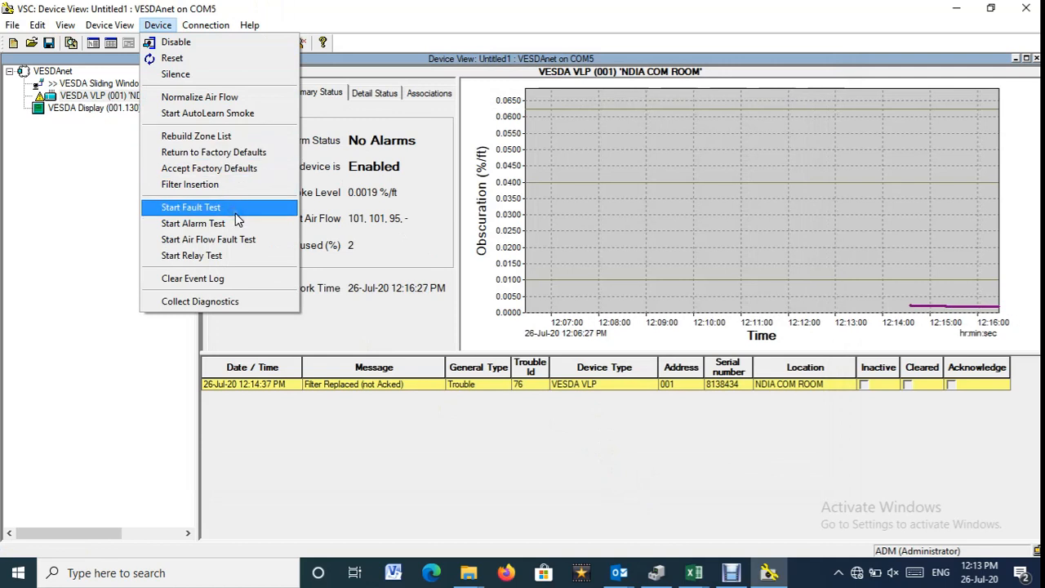
mouse_move(190, 184)
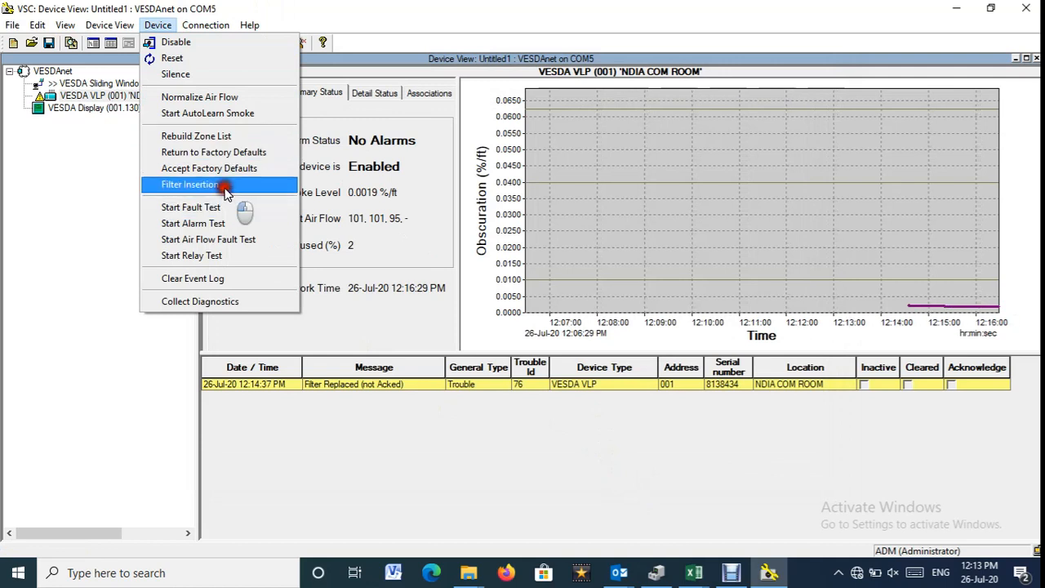
click(188, 184)
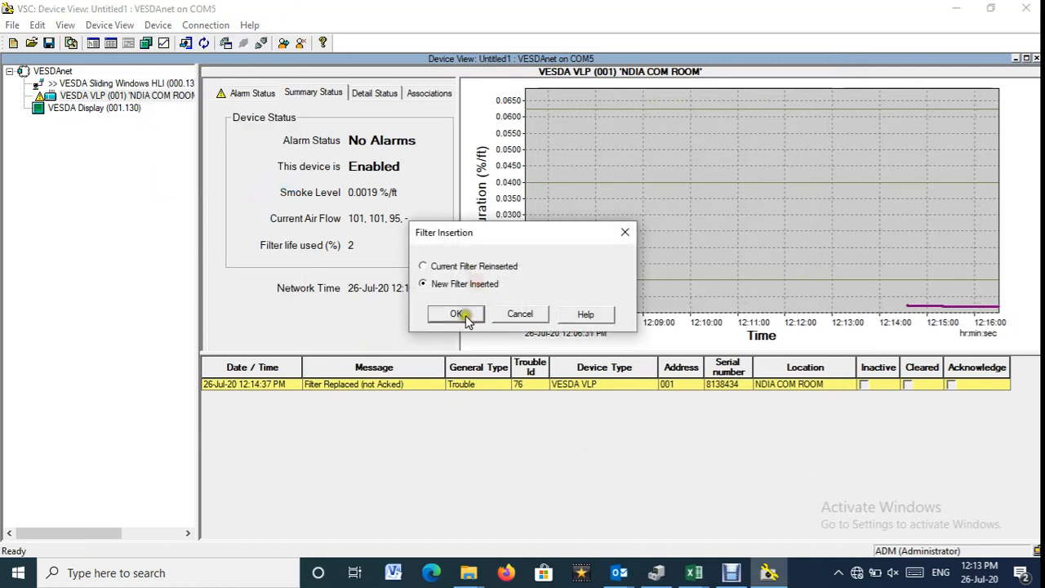
click(455, 314)
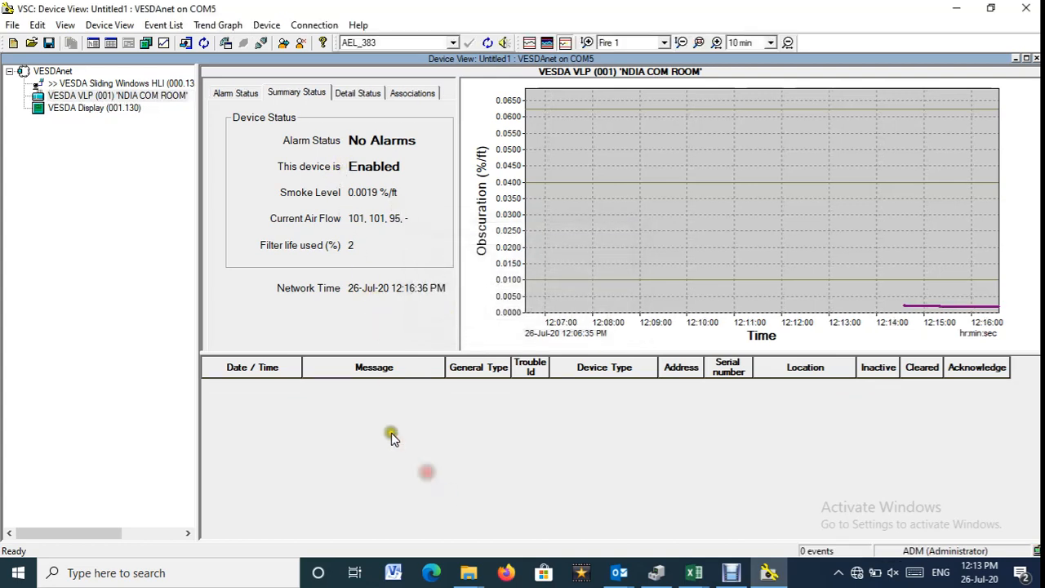
mouse_move(233, 147)
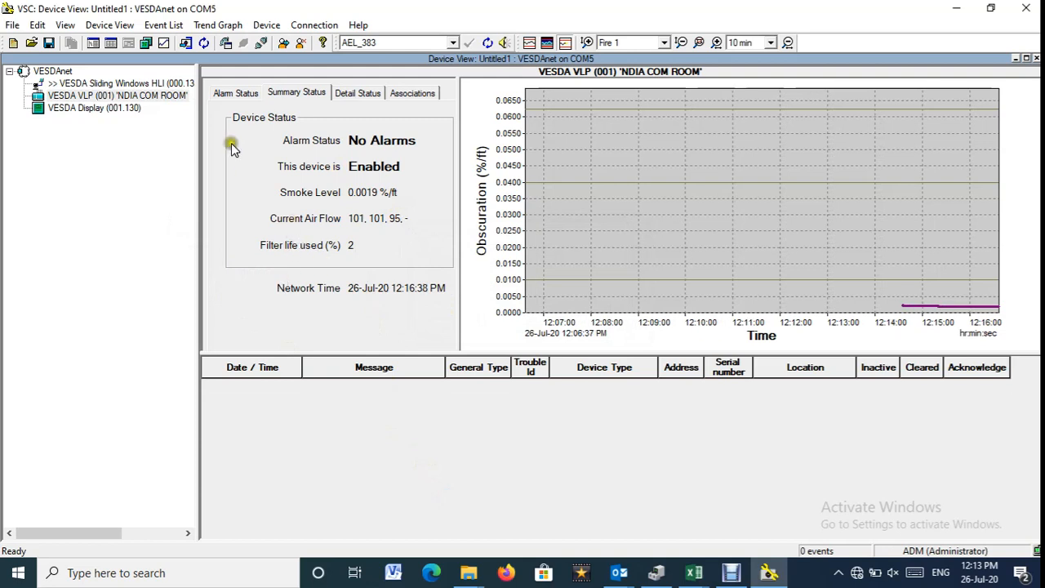
click(266, 25)
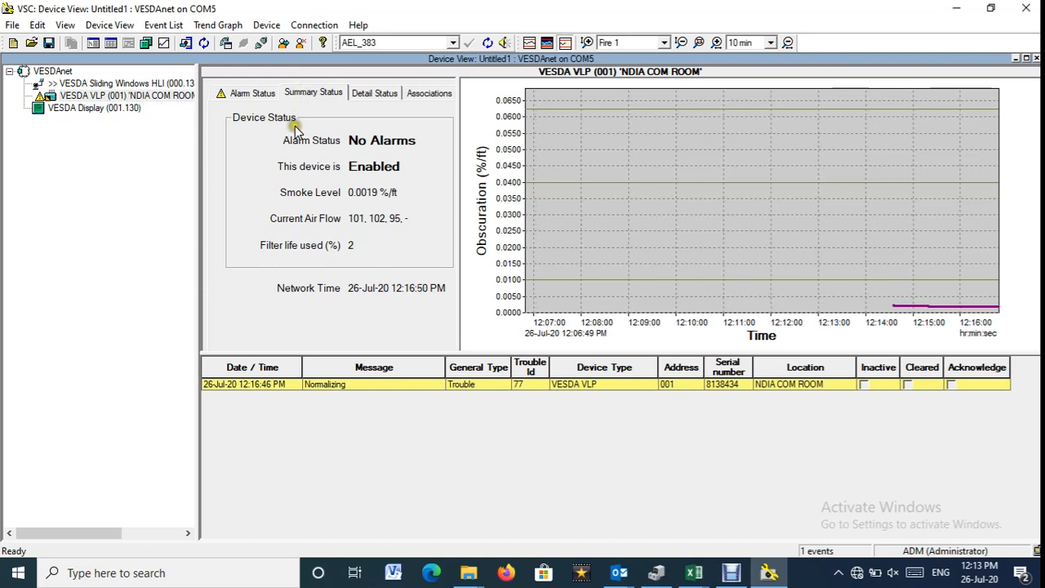
mouse_move(304, 157)
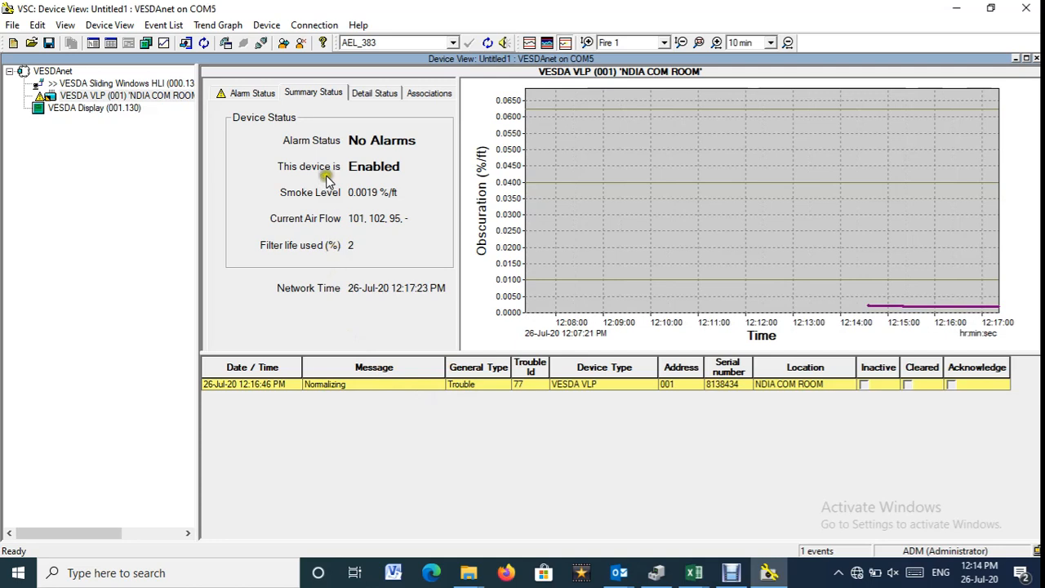
- Check Detail Status for Air Flow Normalizing on and filter life used at 0%
click(374, 92)
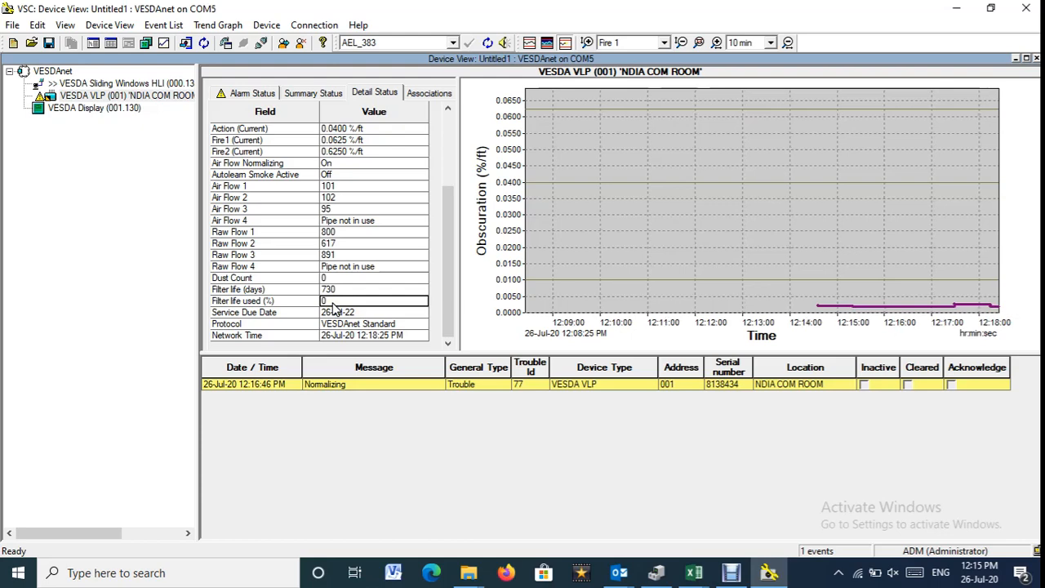
click(94, 107)
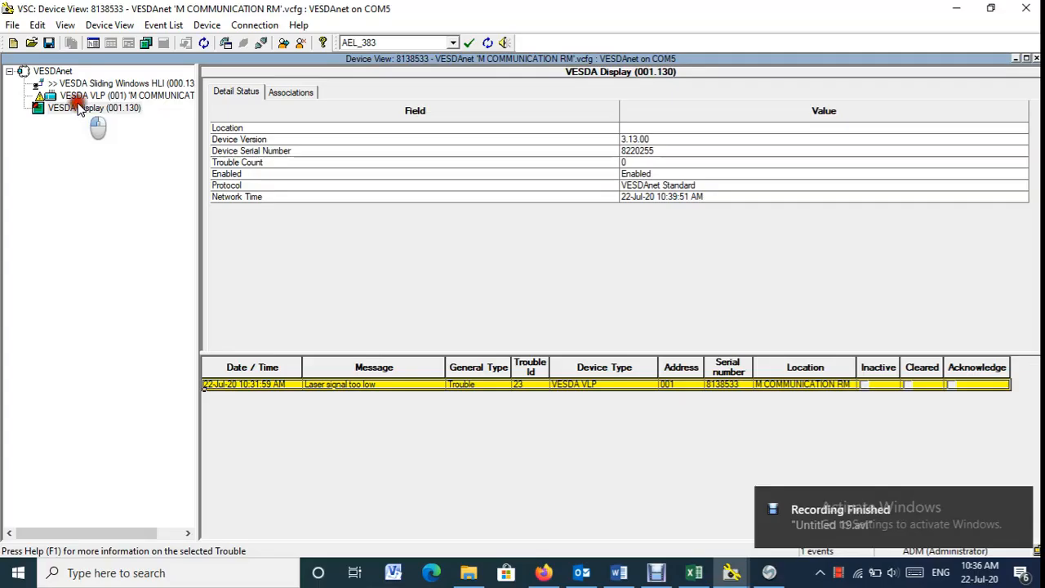
- Open the VESDA Display properties and view its Button Lockout and Relays tabs
double_click(94, 107)
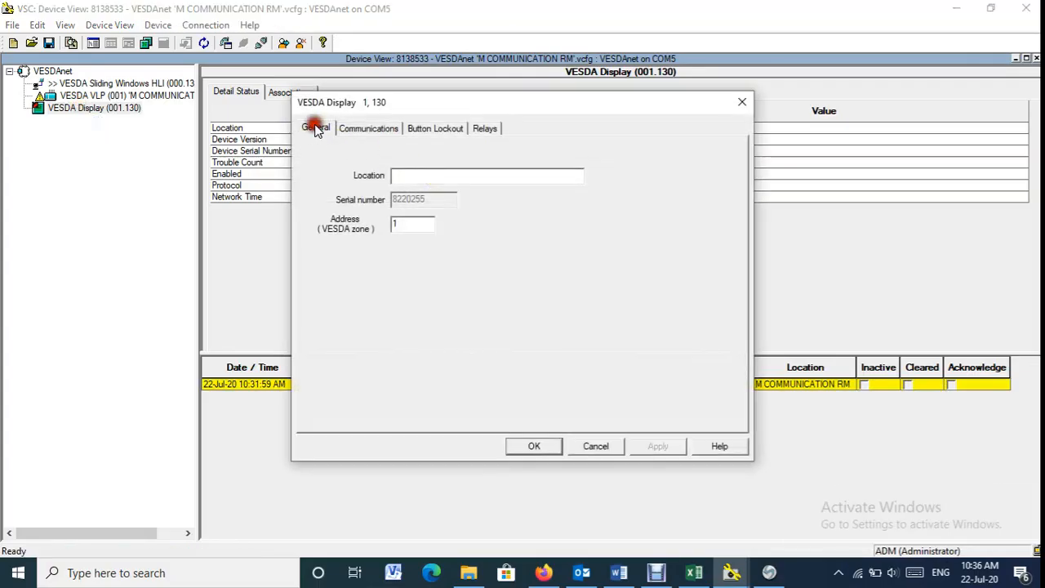
click(434, 128)
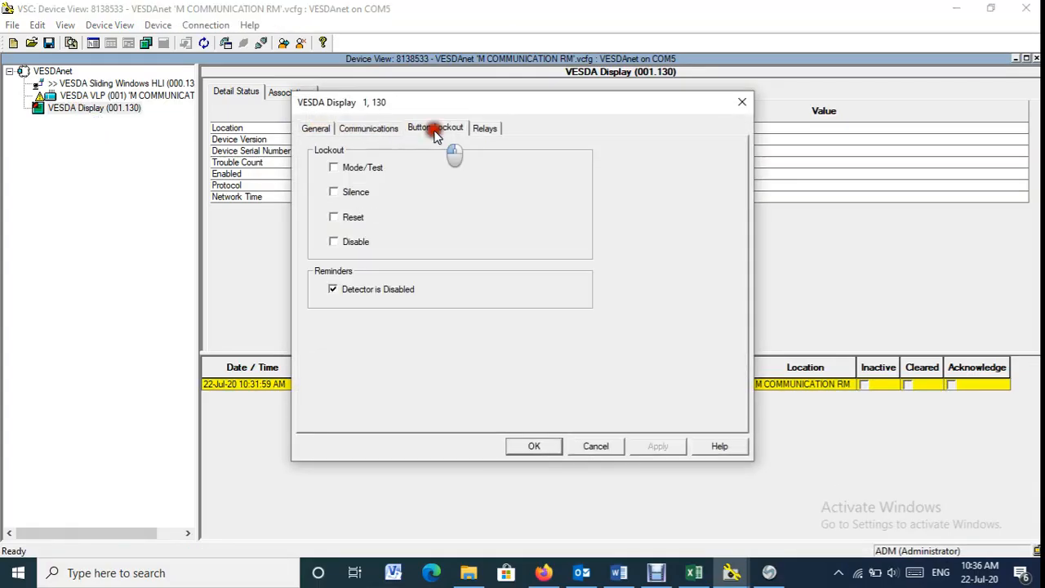
click(484, 128)
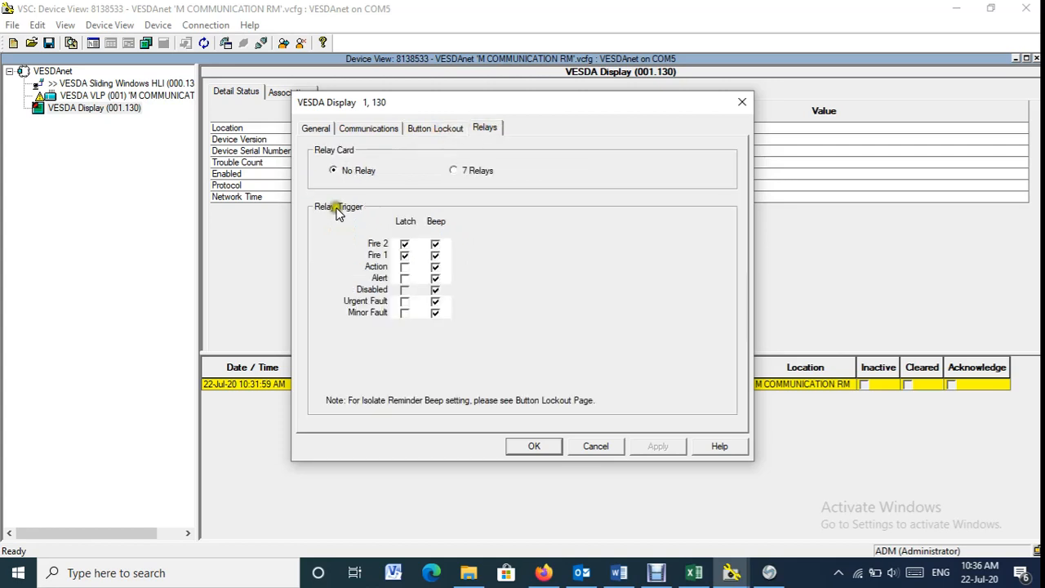
mouse_move(502, 526)
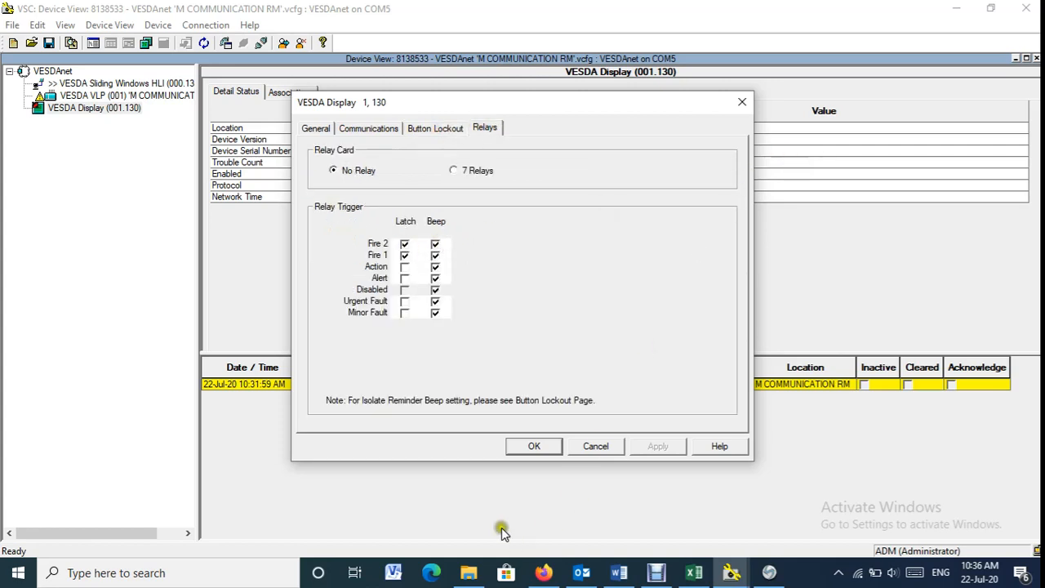